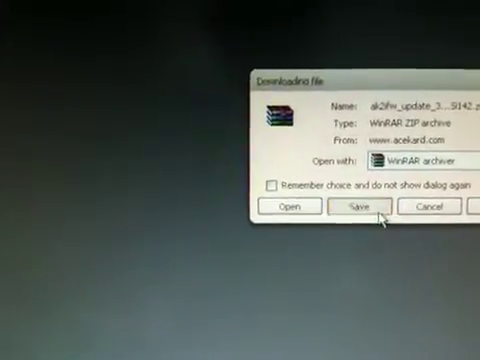
Step: Open the downloaded ZIP update archive directly in WinRAR from the browser's download dialog
click(352, 206)
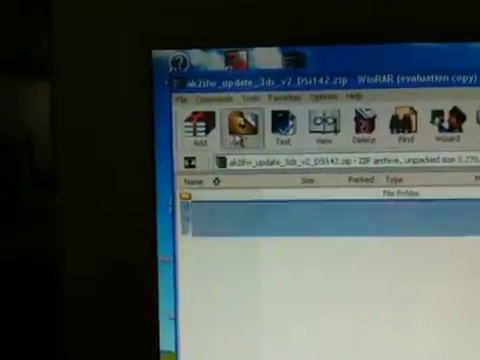
Step: Start extraction of the update archive via Extract To, bringing up the destination path options
click(240, 128)
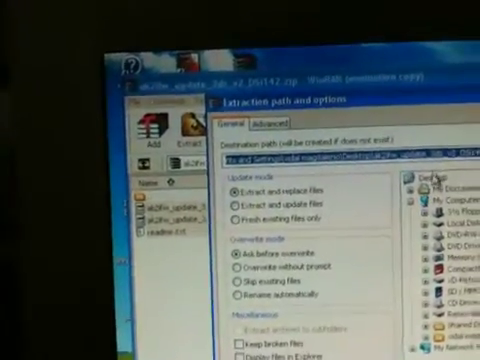